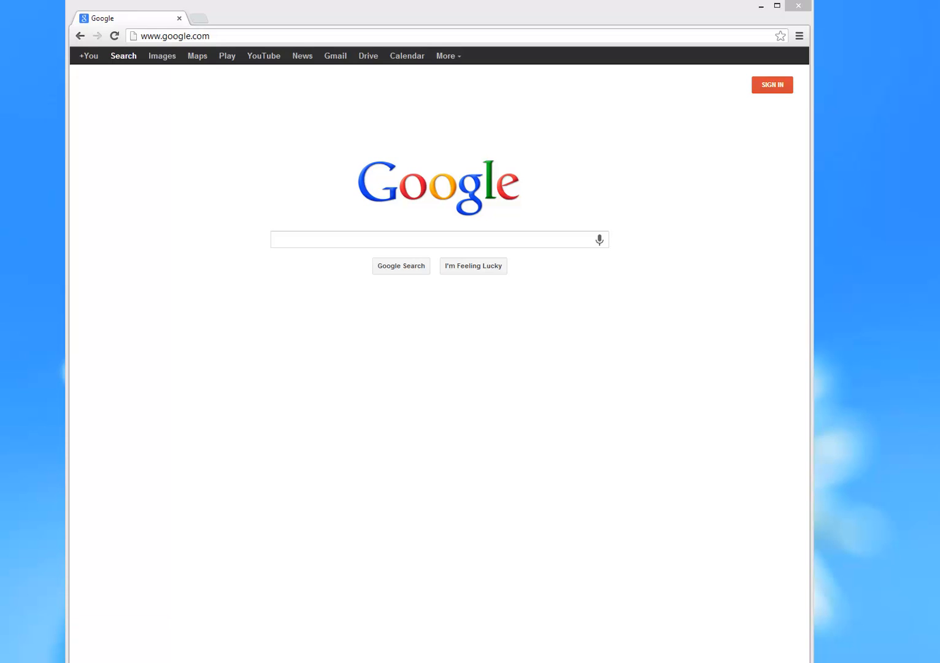
pyautogui.moveTo(413, 441)
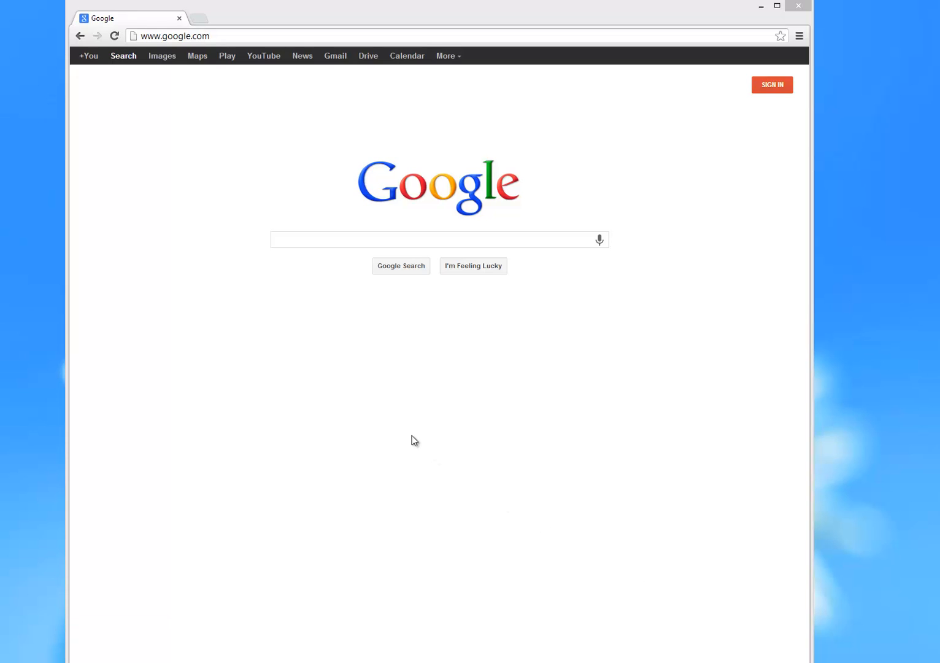
pyautogui.moveTo(382, 363)
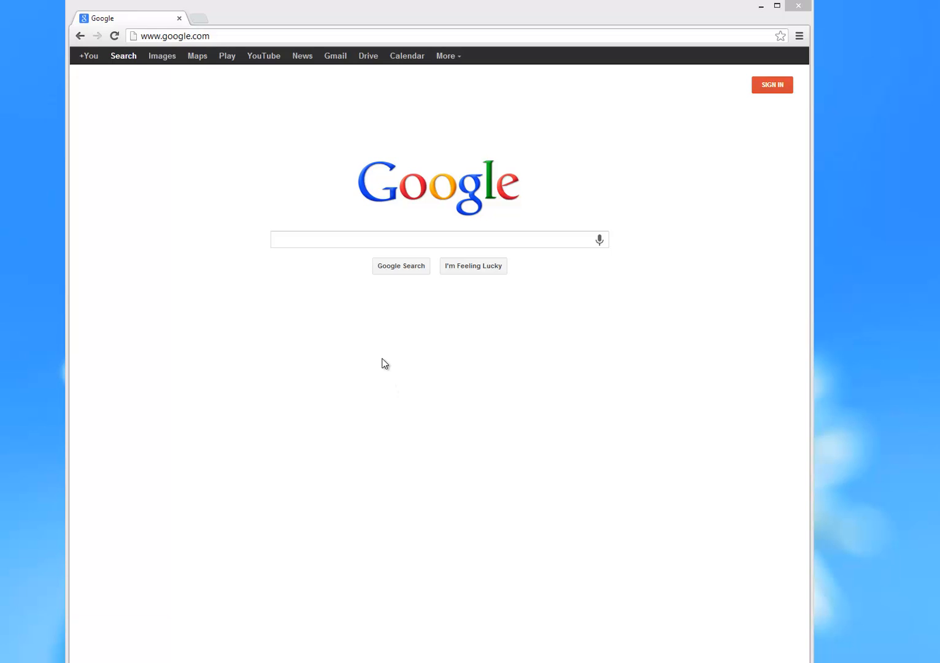
pyautogui.moveTo(230, 102)
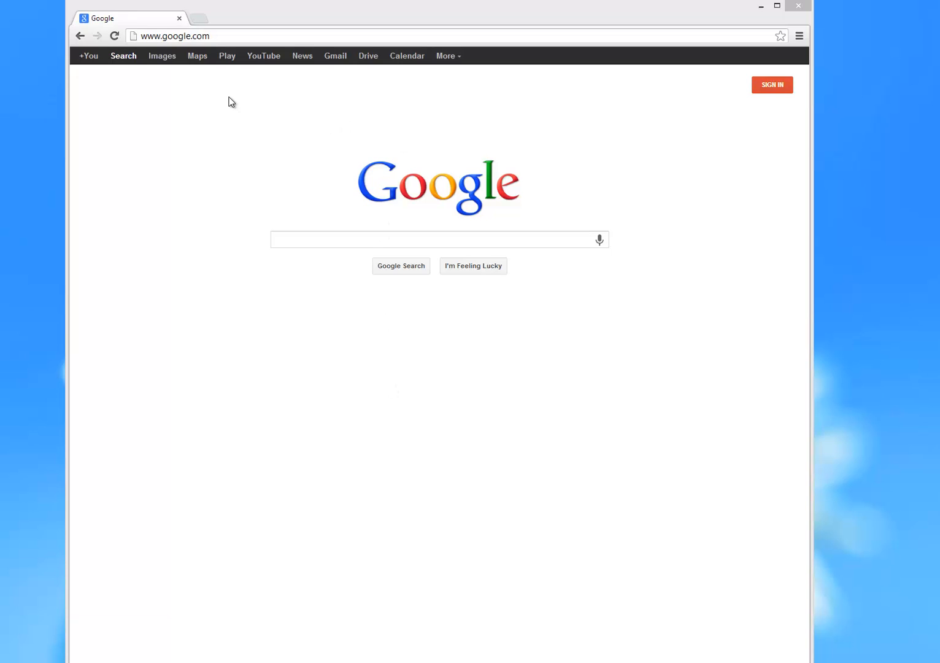
pyautogui.moveTo(790, 41)
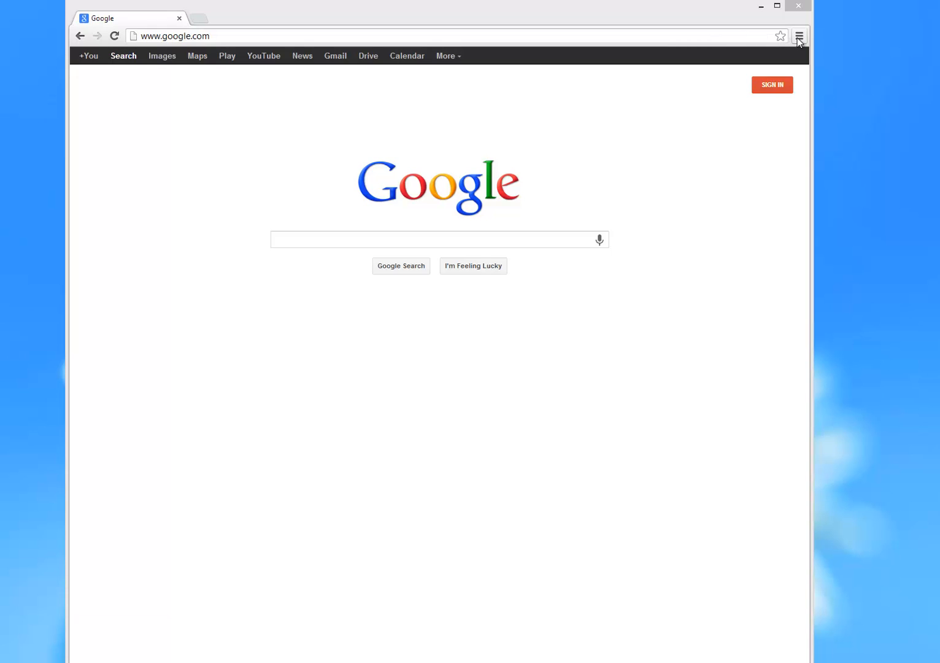
pyautogui.moveTo(799, 35)
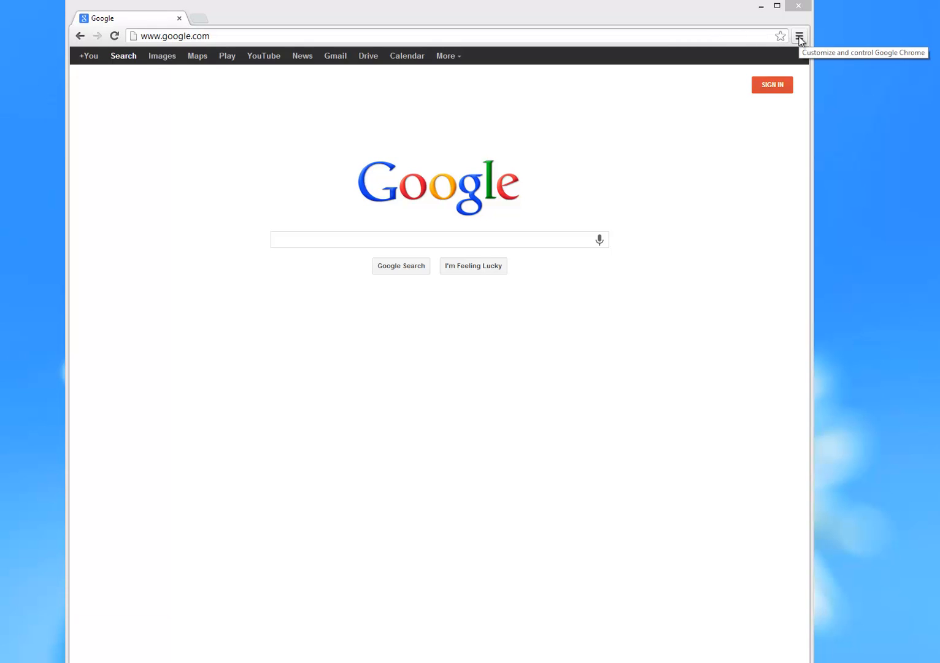
# - Open About Google Chrome from the Chrome menu to see version 27.0.1453.110 is up to date
pyautogui.click(799, 35)
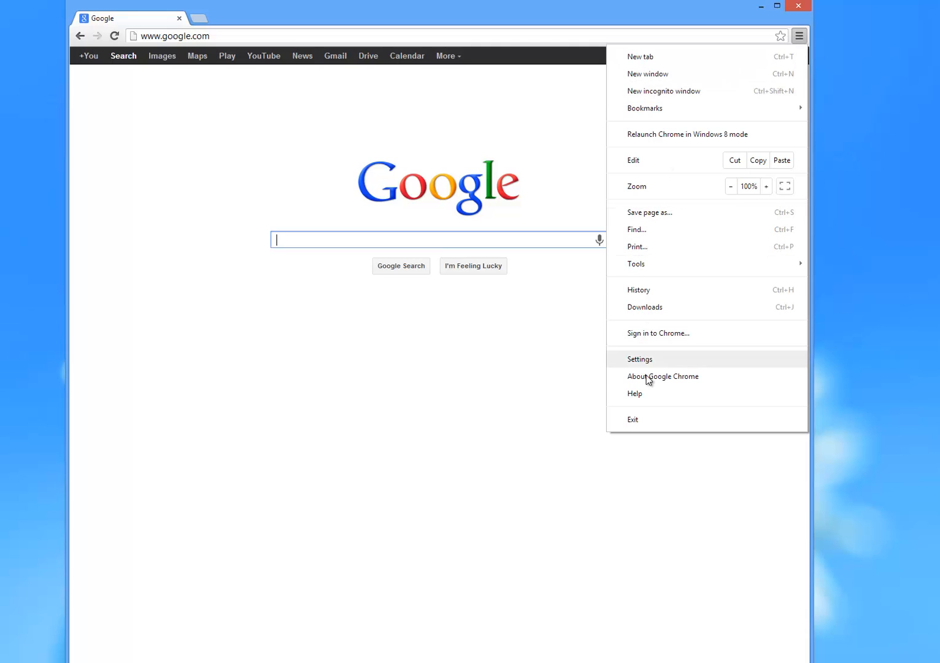
pyautogui.click(663, 376)
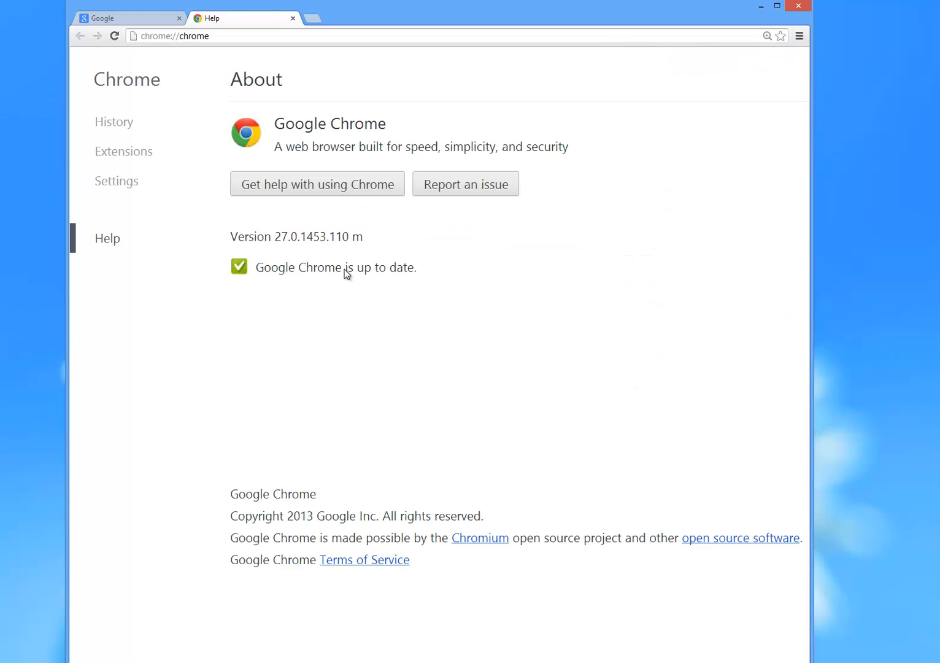
pyautogui.moveTo(279, 254)
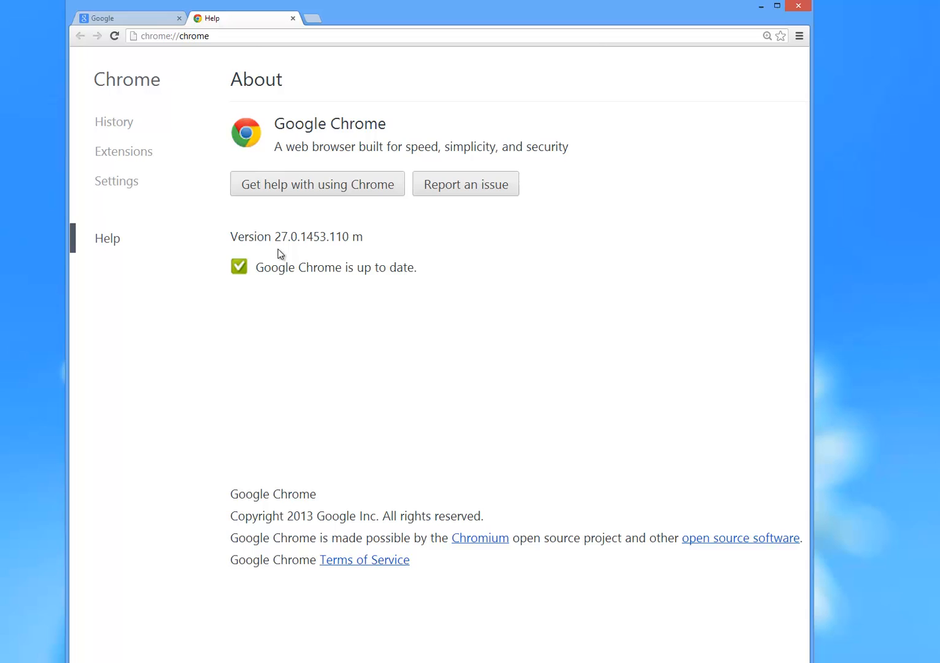
pyautogui.moveTo(325, 287)
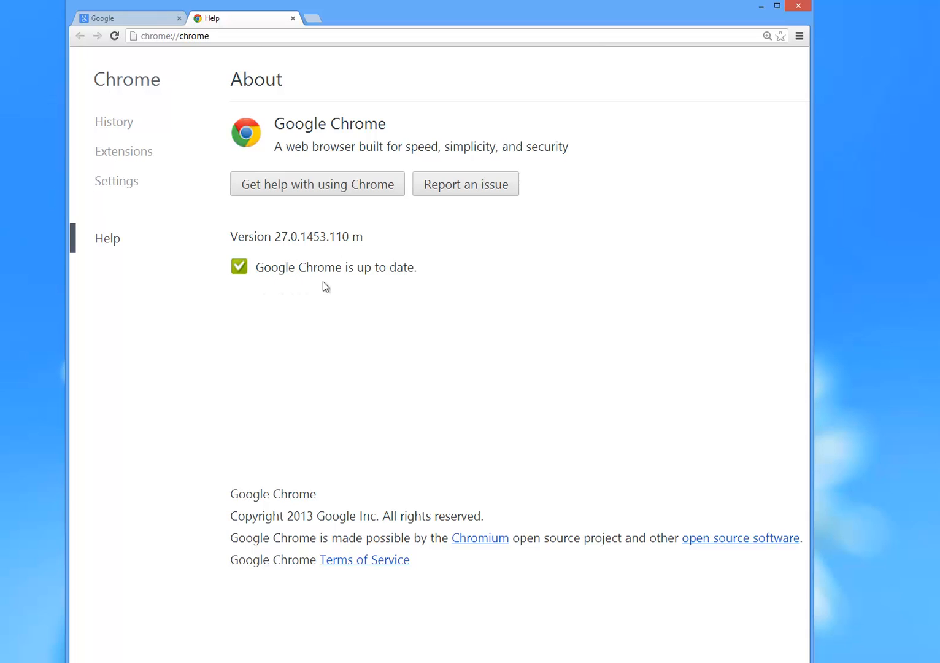
pyautogui.moveTo(407, 283)
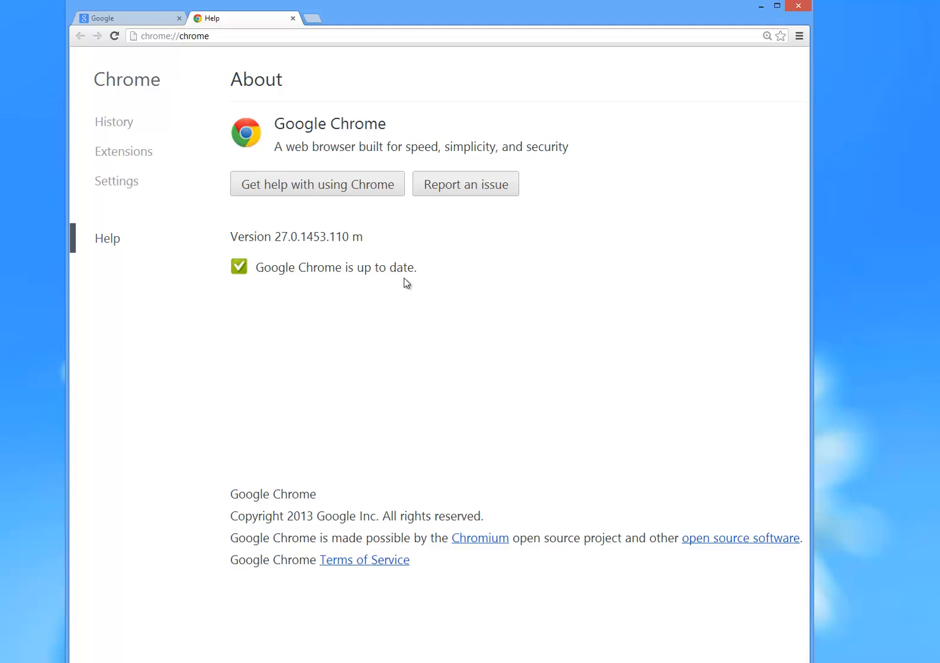
# - Replace the chrome://chrome address with 'askew' to run a Google search for it
pyautogui.click(176, 36)
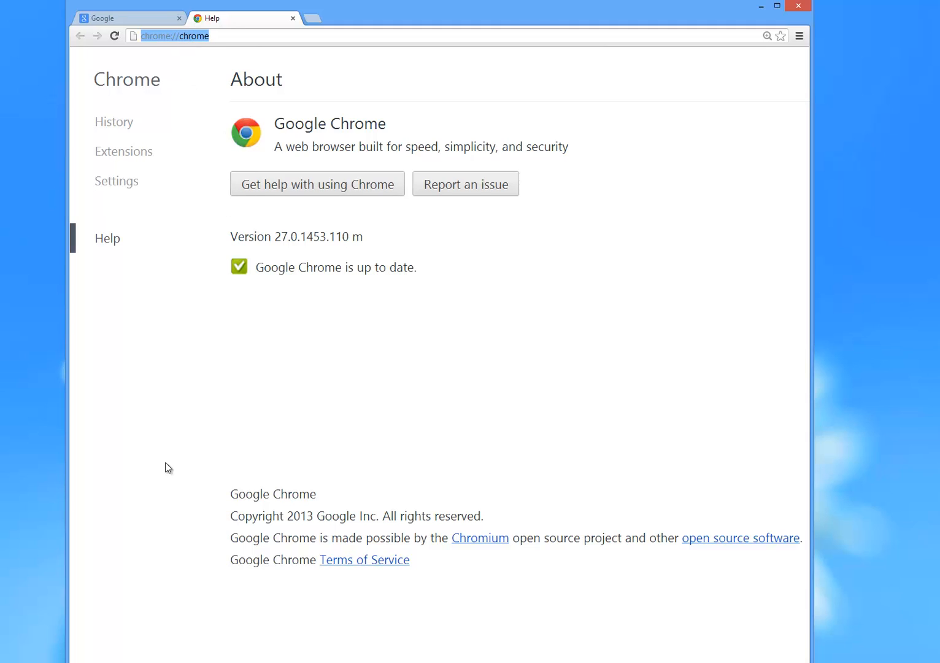
pyautogui.moveTo(191, 574)
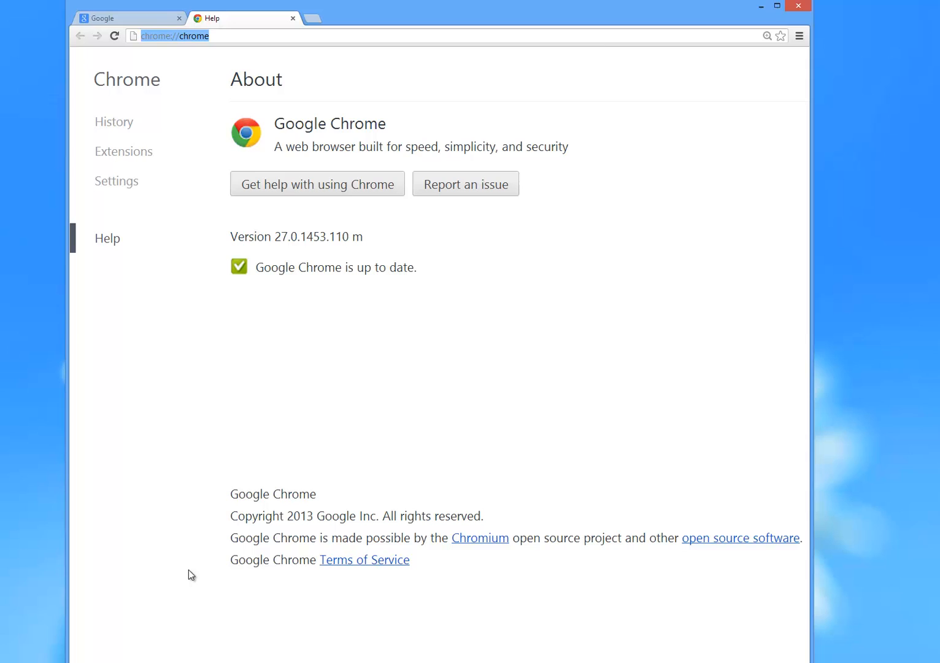
pyautogui.write('askew')
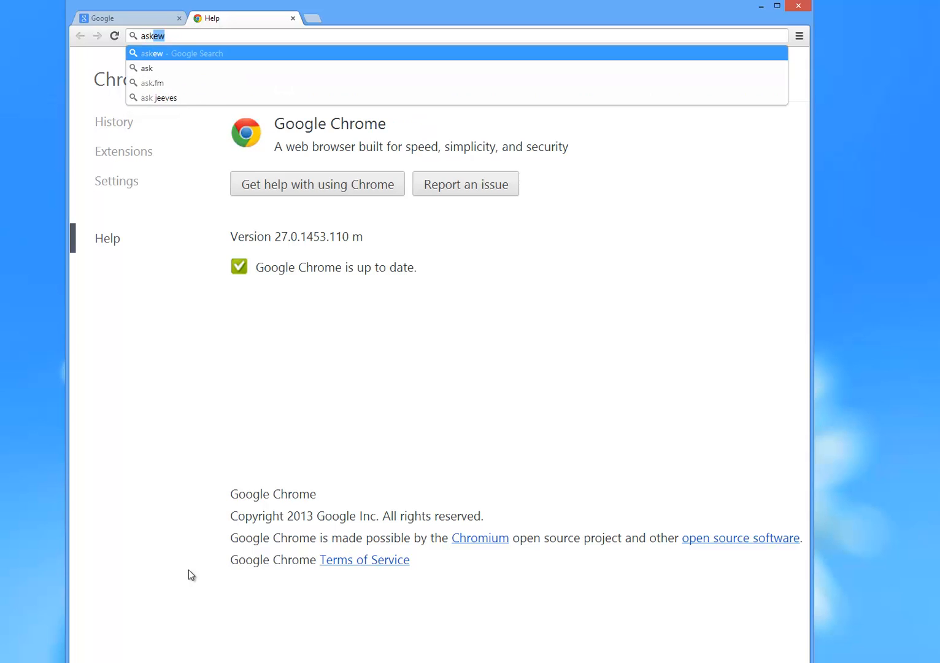
pyautogui.write('www.google.com/search?q=')
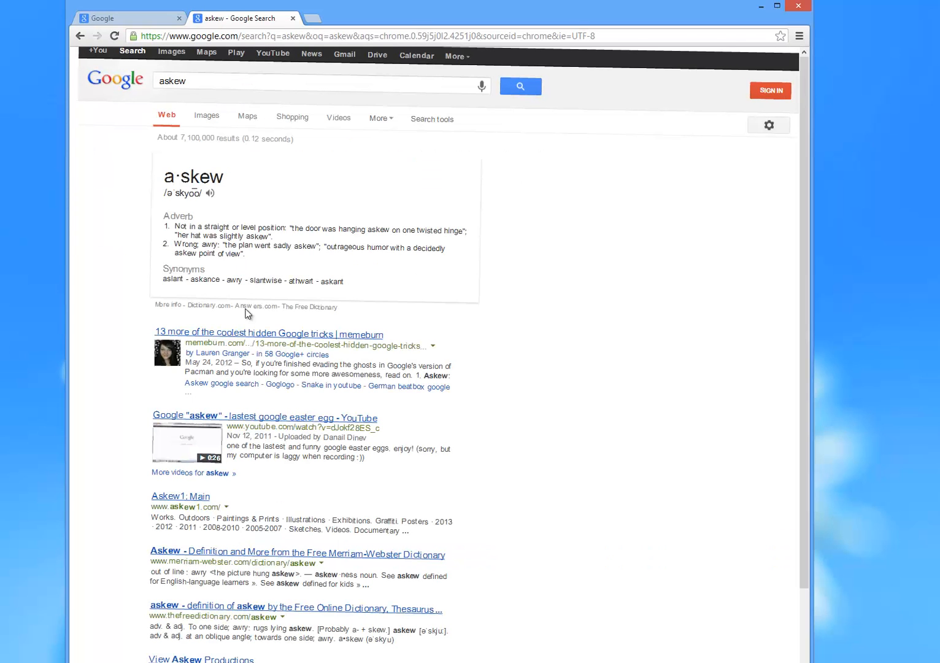
pyautogui.moveTo(251, 328)
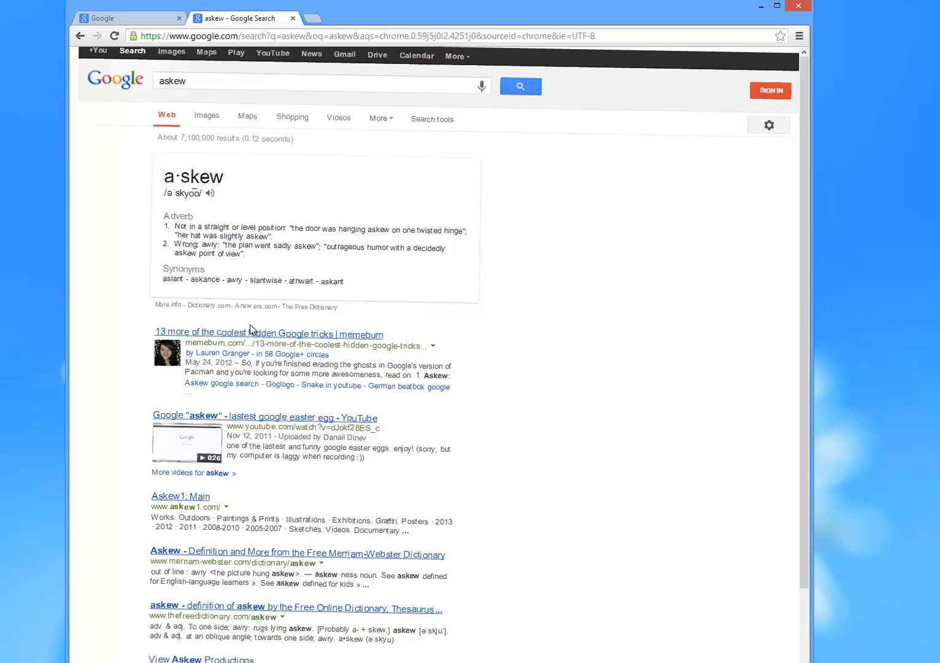
pyautogui.moveTo(266, 215)
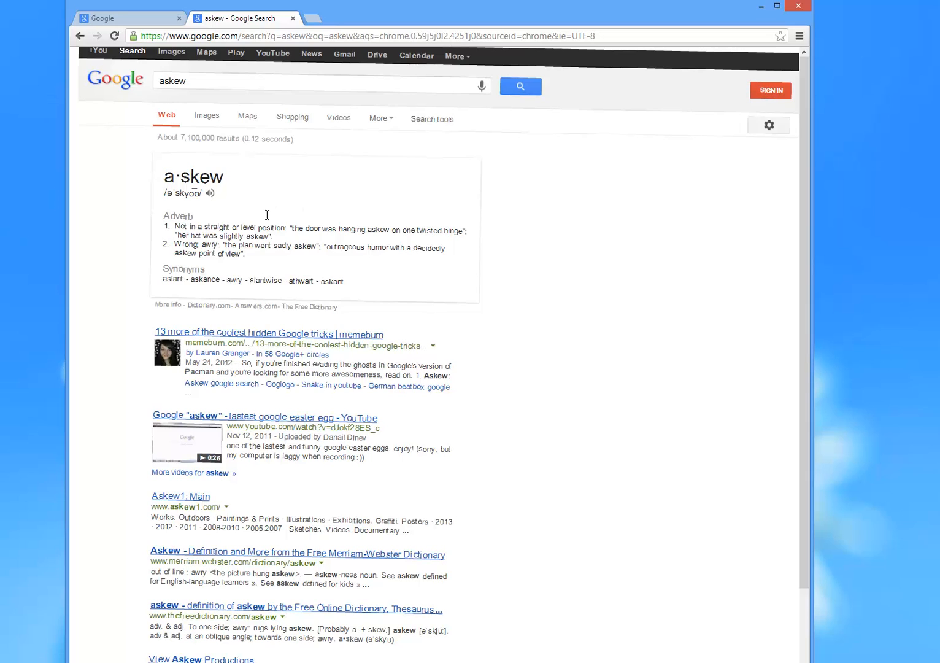
pyautogui.moveTo(532, 78)
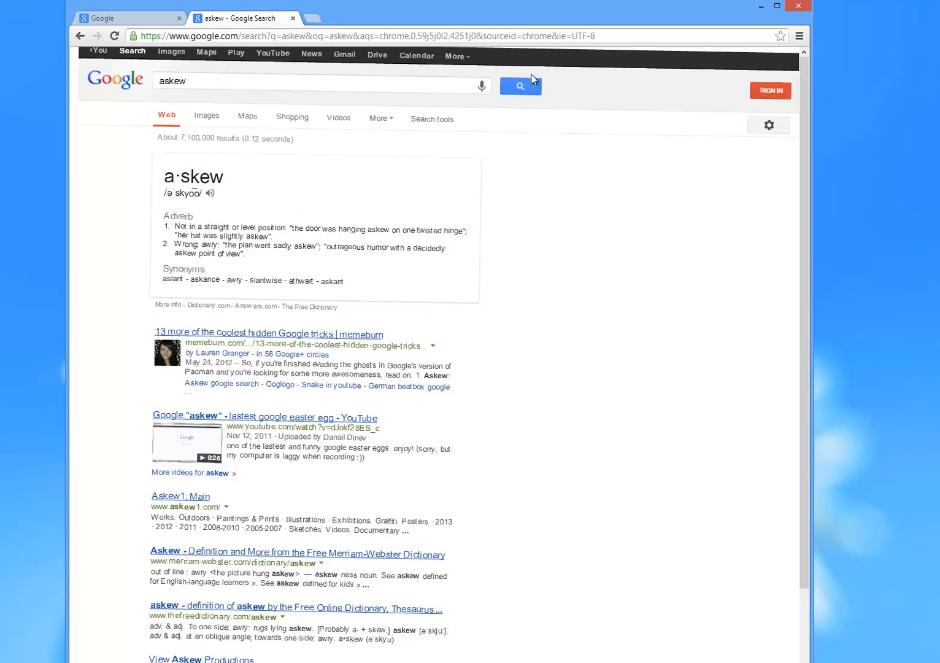
pyautogui.moveTo(570, 252)
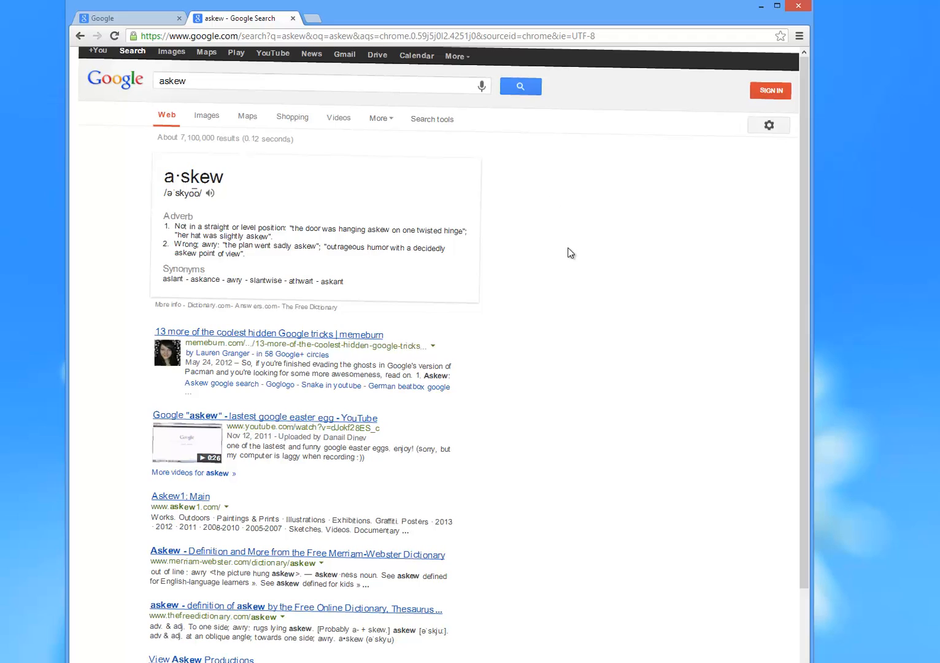
pyautogui.moveTo(577, 237)
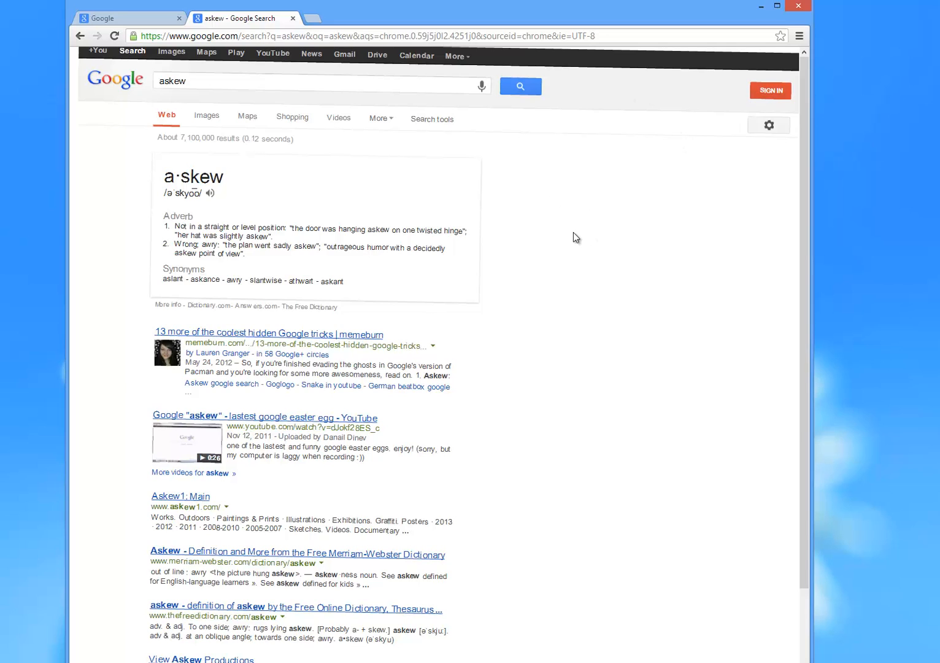
pyautogui.moveTo(257, 232)
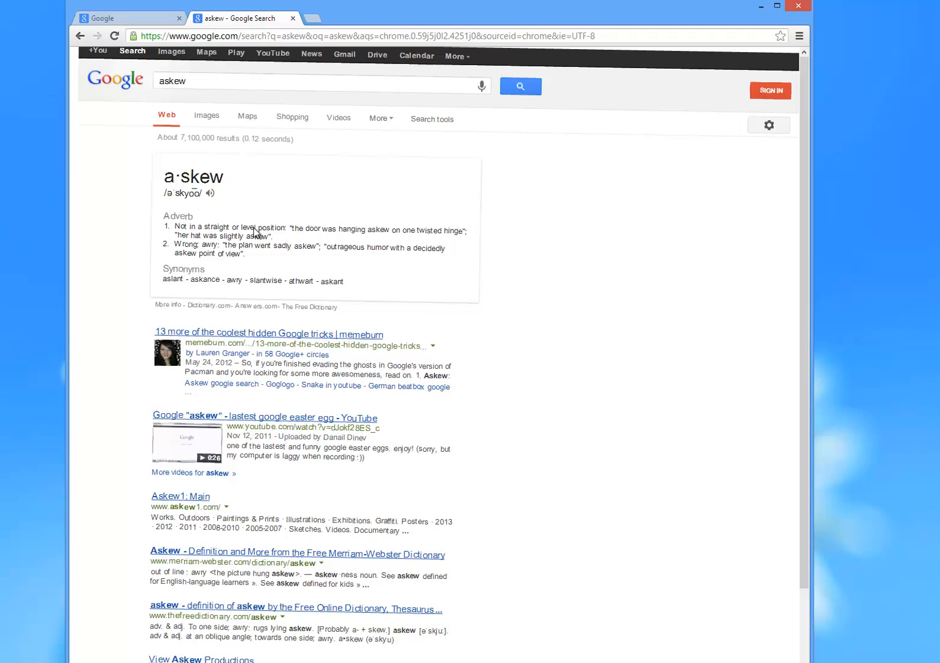
pyautogui.moveTo(179, 344)
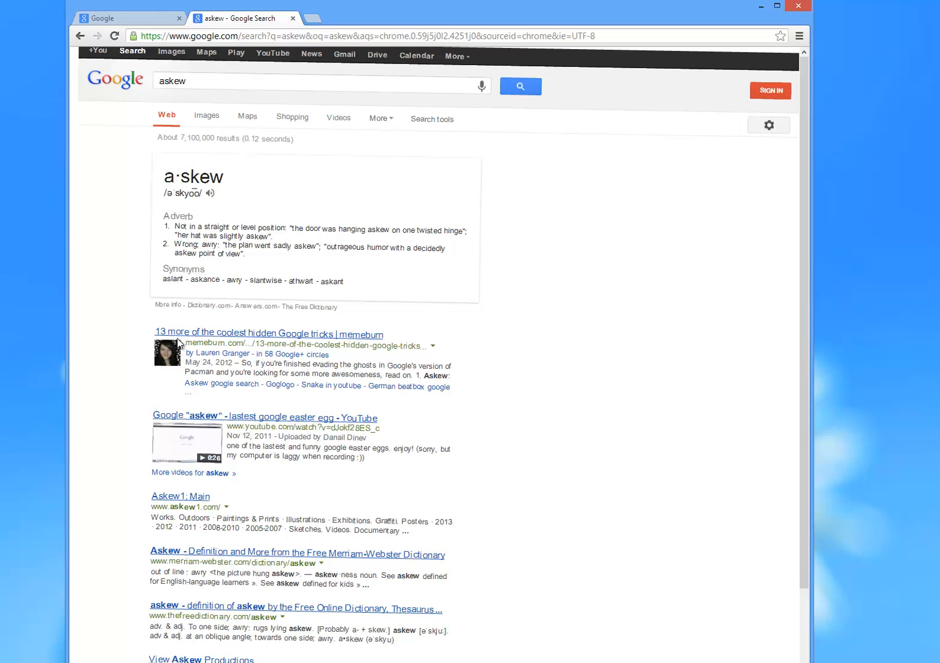
pyautogui.moveTo(262, 337)
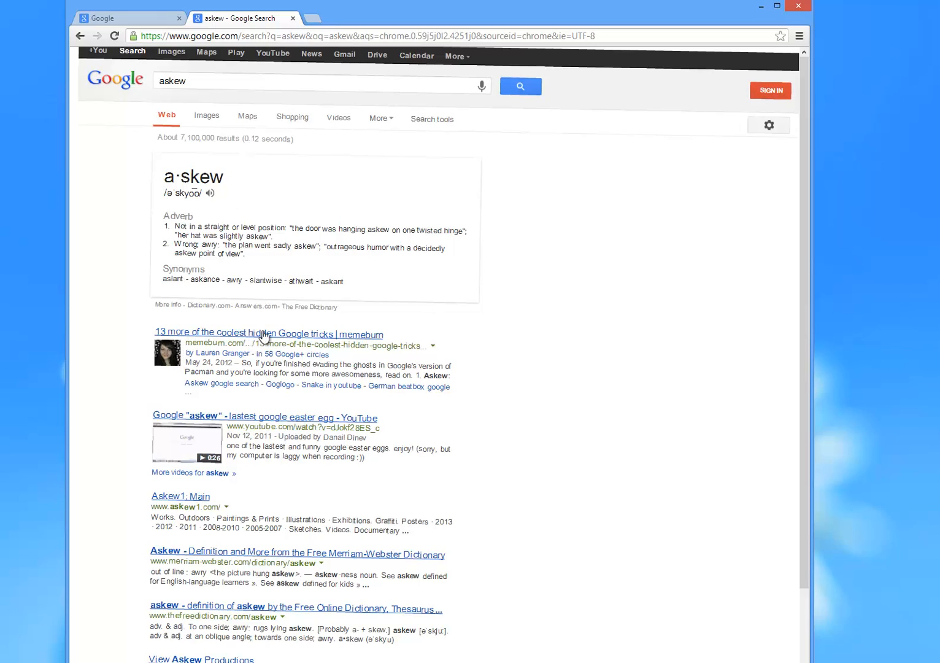
pyautogui.moveTo(262, 367)
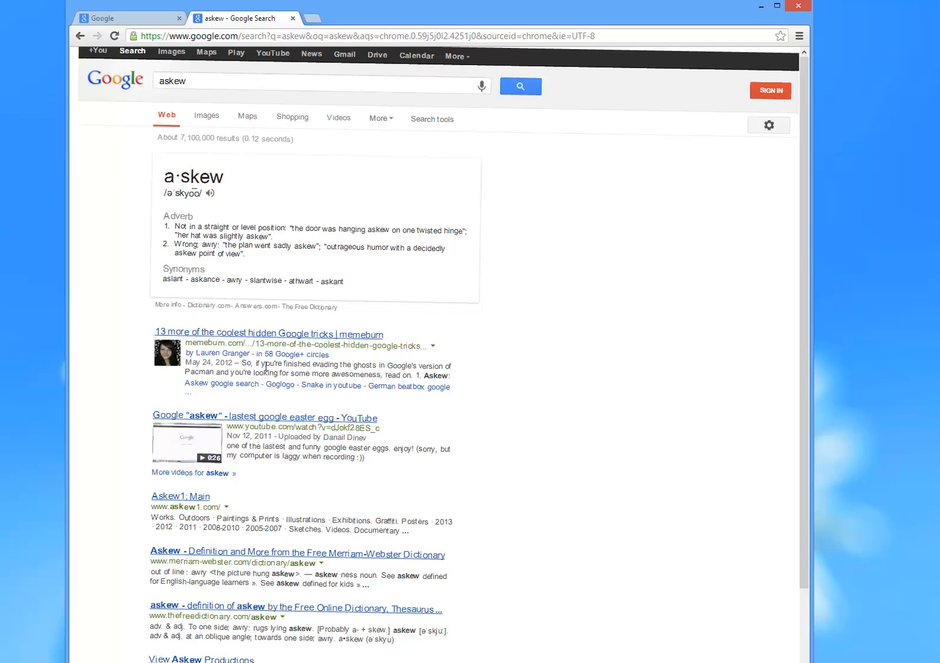
pyautogui.moveTo(565, 299)
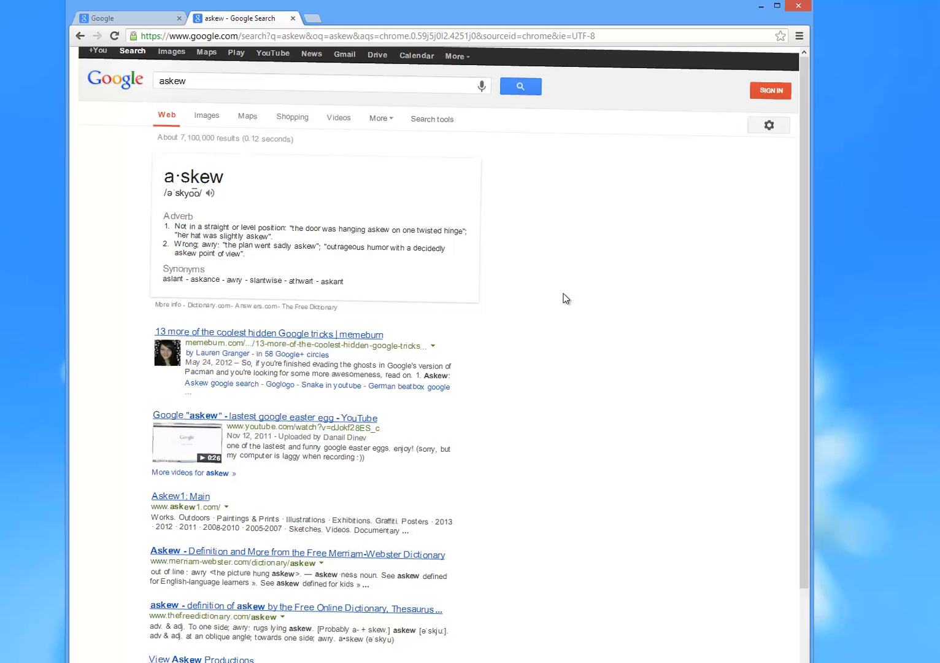
pyautogui.moveTo(599, 387)
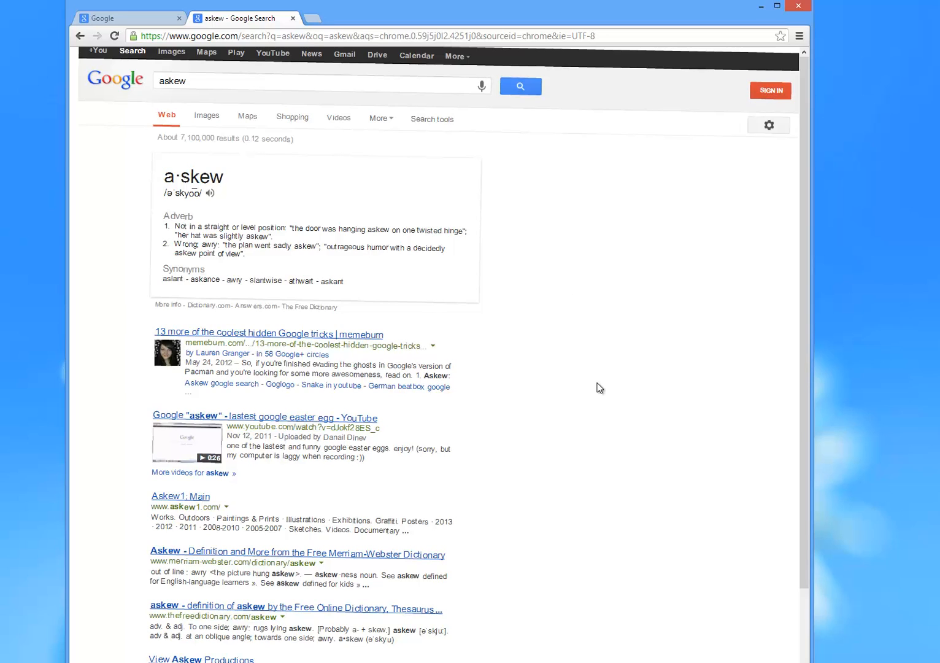
pyautogui.moveTo(603, 396)
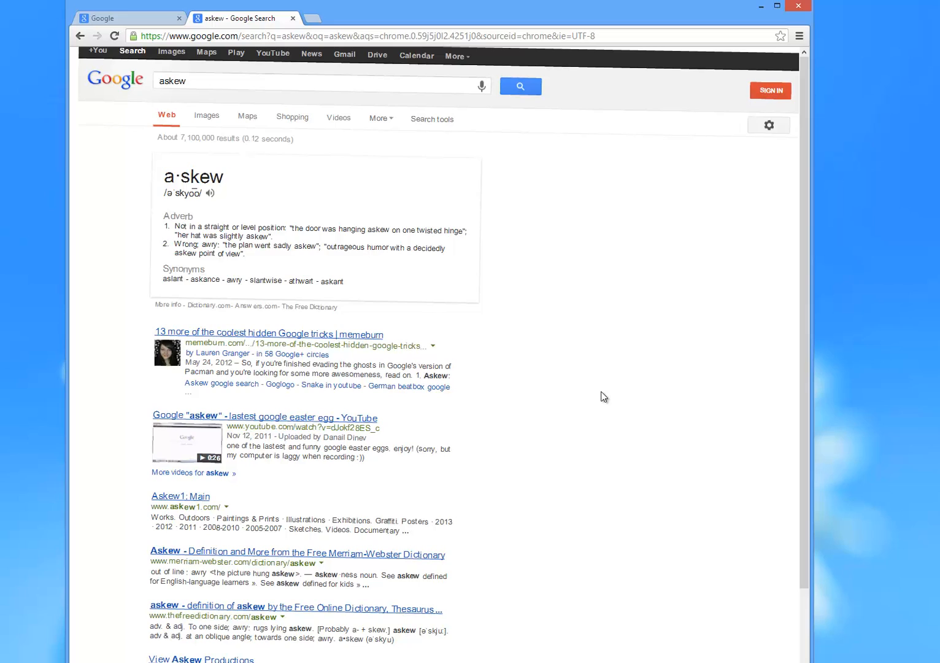